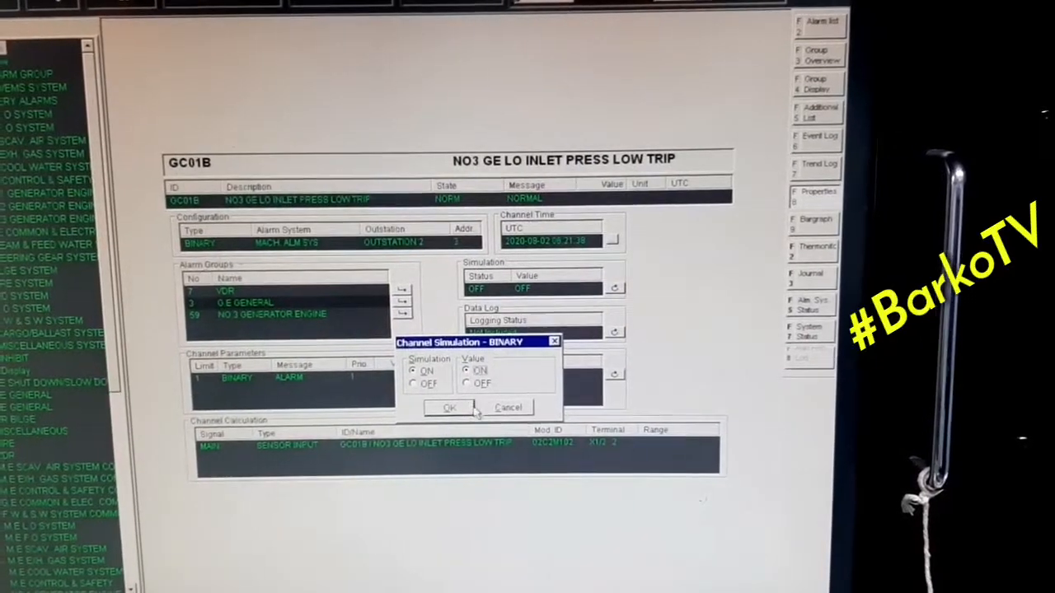
# Accept the low trip channel's simulation settings to leave its details.
pyautogui.click(448, 407)
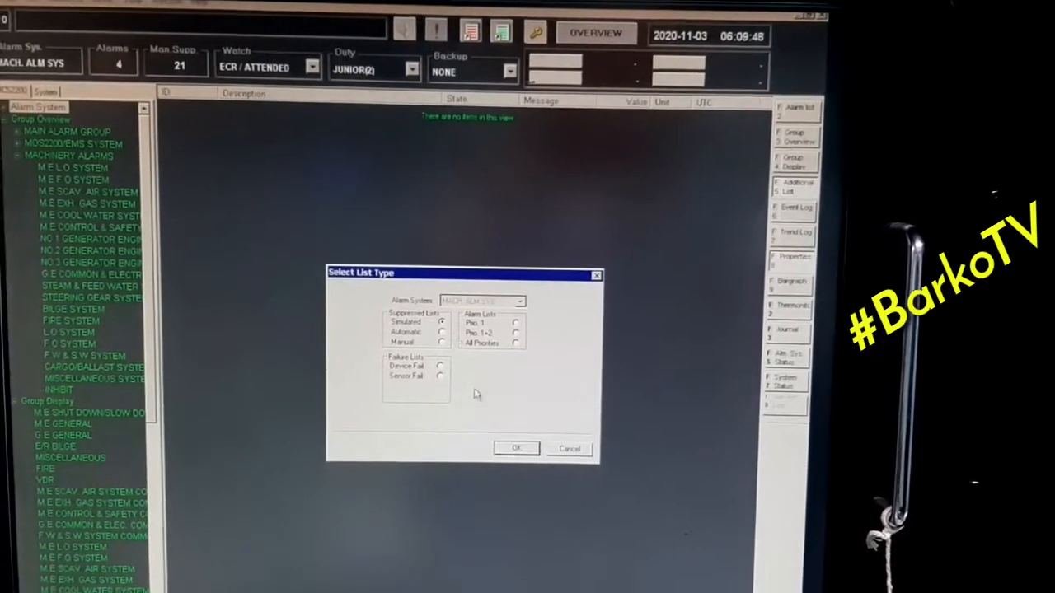
# From the Simulated list, switch simulation off for channel GC01B, the NO3 GE LO inlet pressure low trip.
pyautogui.click(516, 448)
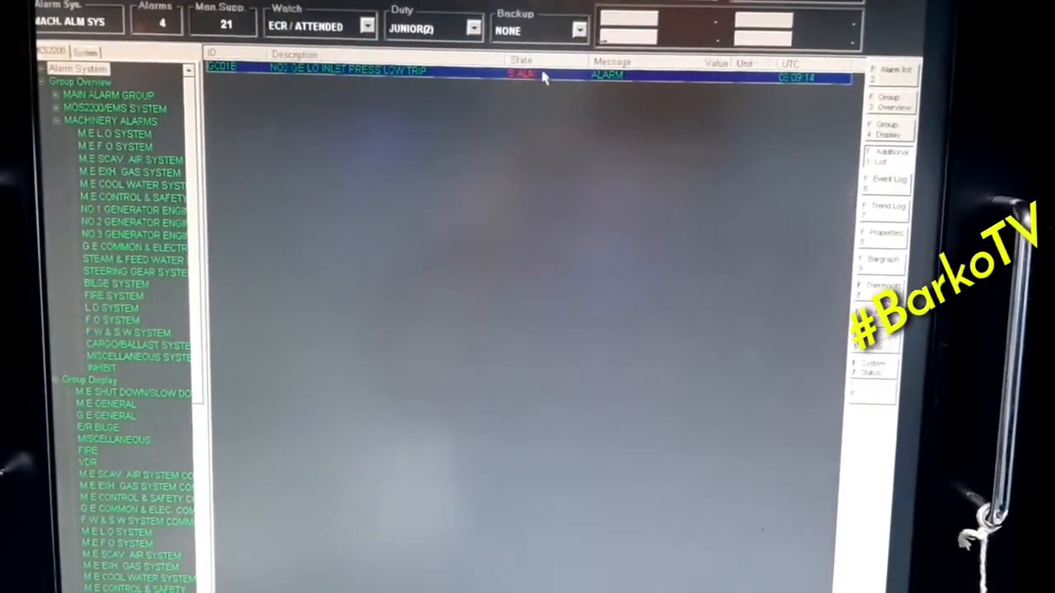
pyautogui.doubleClick(346, 69)
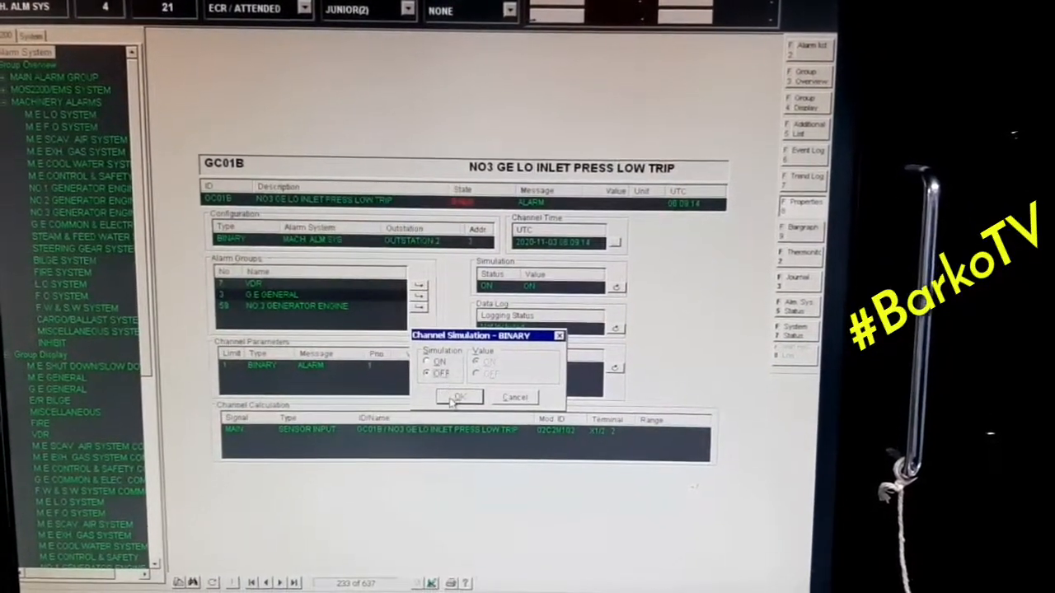
pyautogui.click(458, 398)
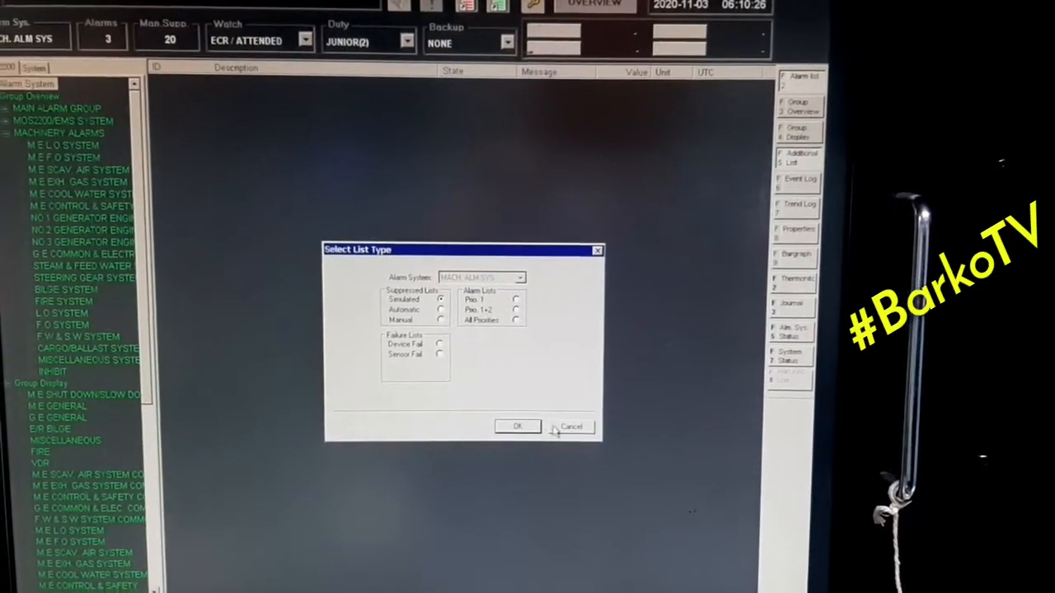
# Leave the list-type choice and bring up the Select alarm group dialog.
pyautogui.click(570, 427)
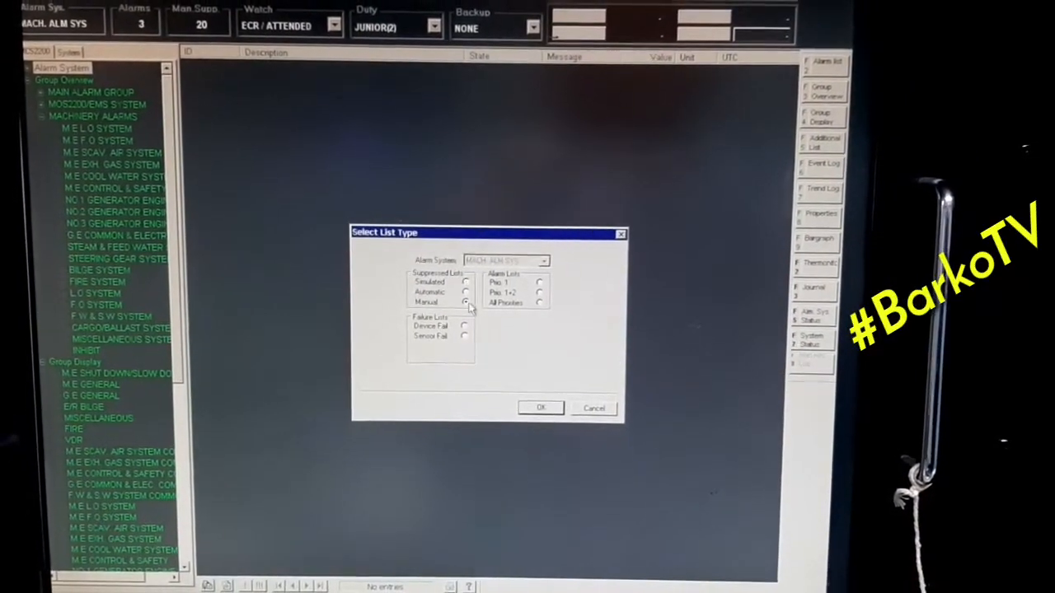
pyautogui.click(540, 408)
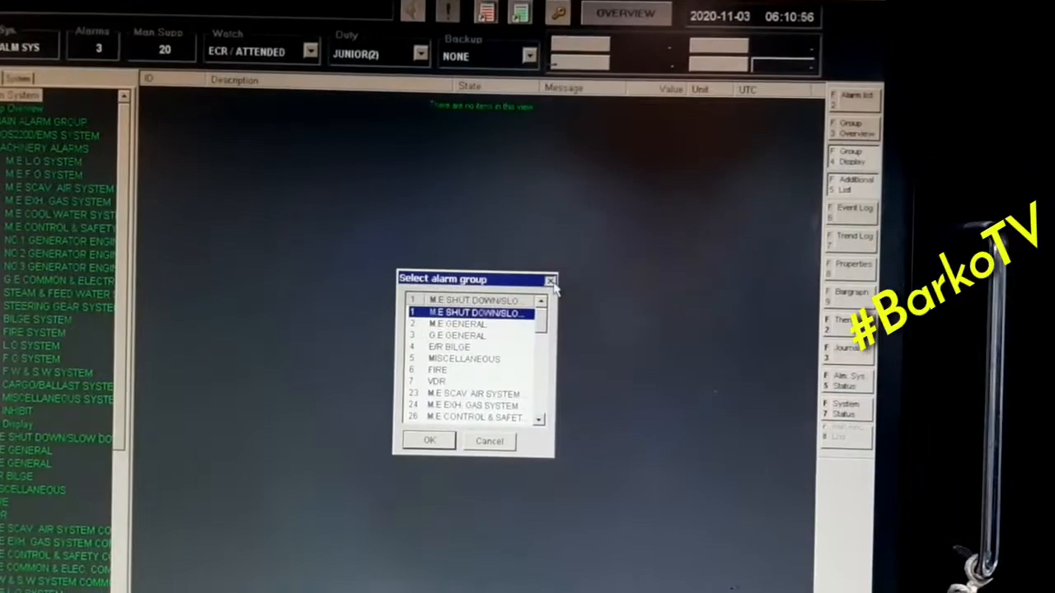
# Show the NO3 generator engine group and bring up channel GC04, H.T water inlet pressure.
pyautogui.click(429, 442)
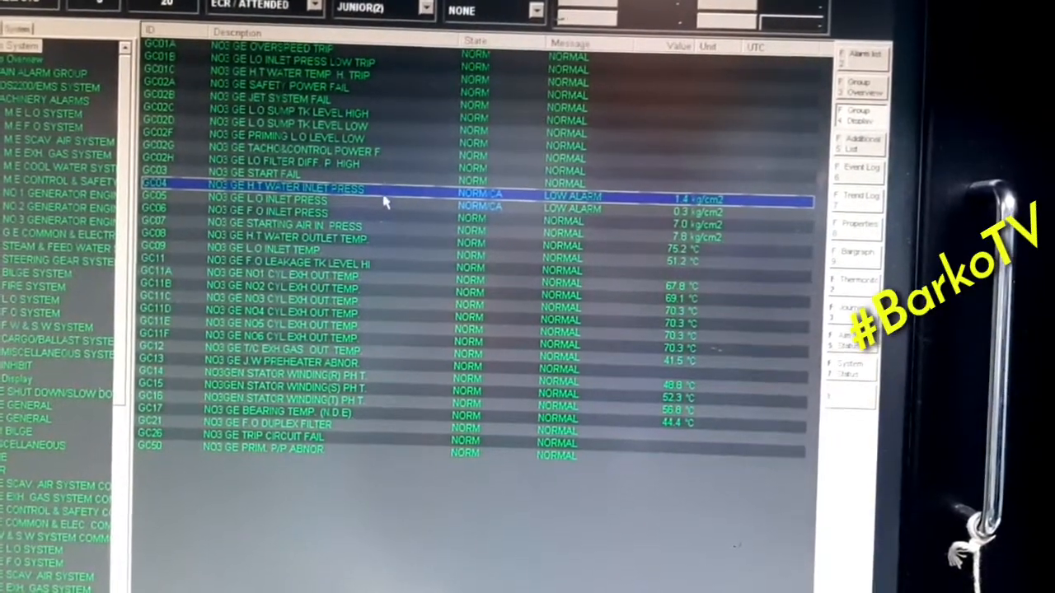
pyautogui.doubleClick(288, 188)
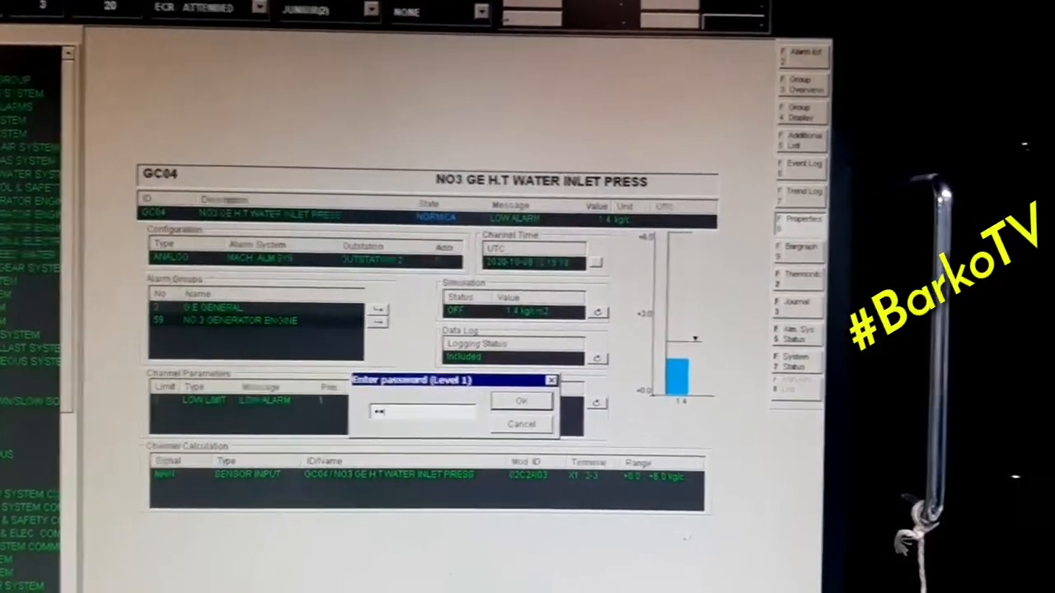
# Unlock editing with the level 1 password for the H.T water inlet pressure channel.
pyautogui.click(521, 400)
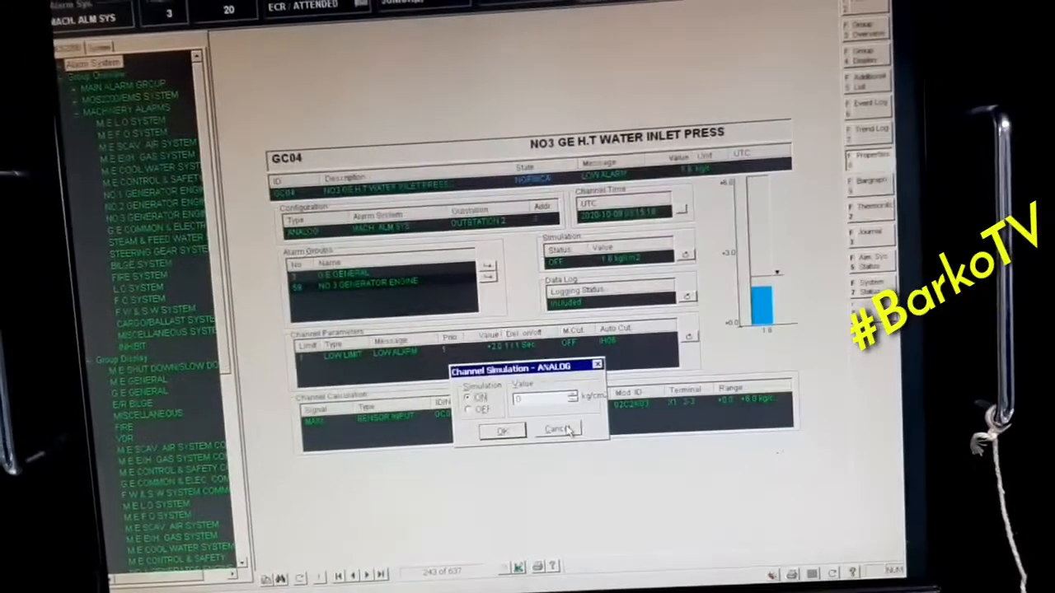
# Leave the simulation dialog unchanged before moving to channel GC06, F.O inlet pressure.
pyautogui.click(557, 428)
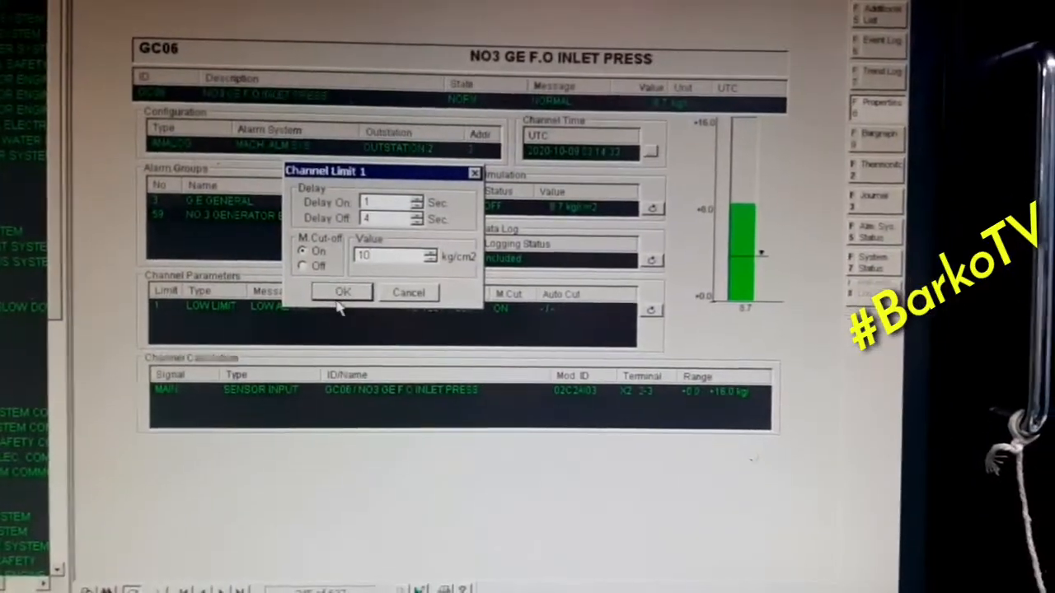
# Set the F.O inlet pressure low limit to 120 s on-delay, 1 s off-delay, cut-off Off.
pyautogui.click(343, 293)
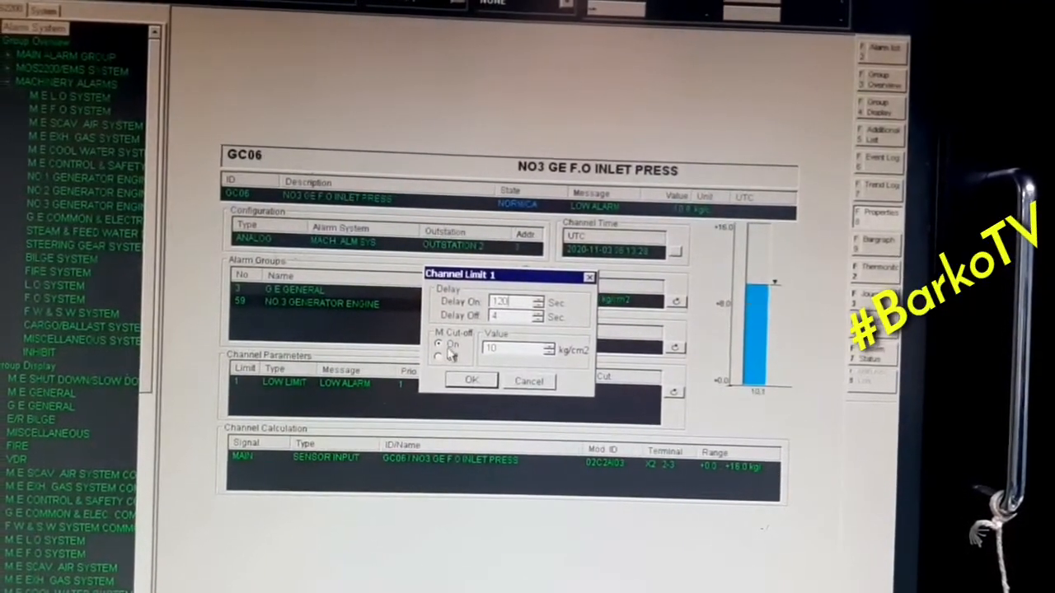
pyautogui.click(438, 353)
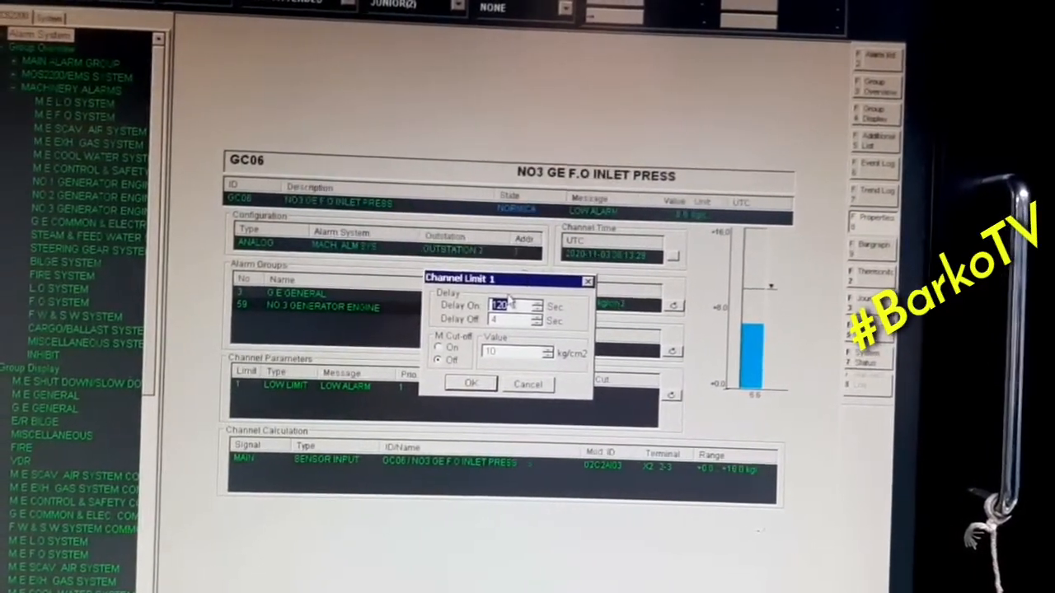
pyautogui.click(471, 384)
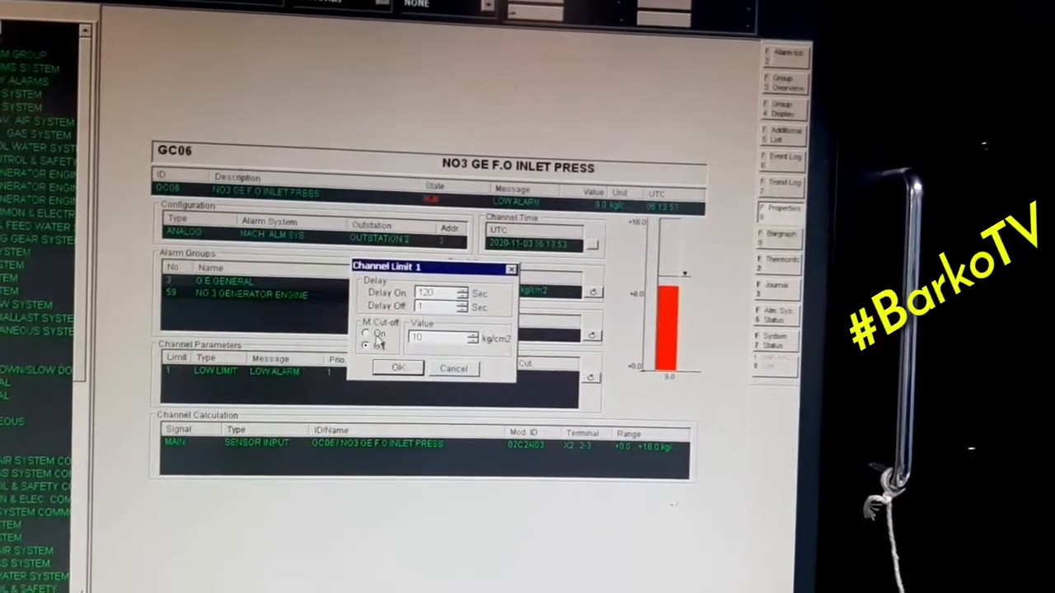
# Change the F.O inlet pressure low limit value to 4 kg/cm2 and apply it.
pyautogui.click(398, 367)
pyautogui.write('4')
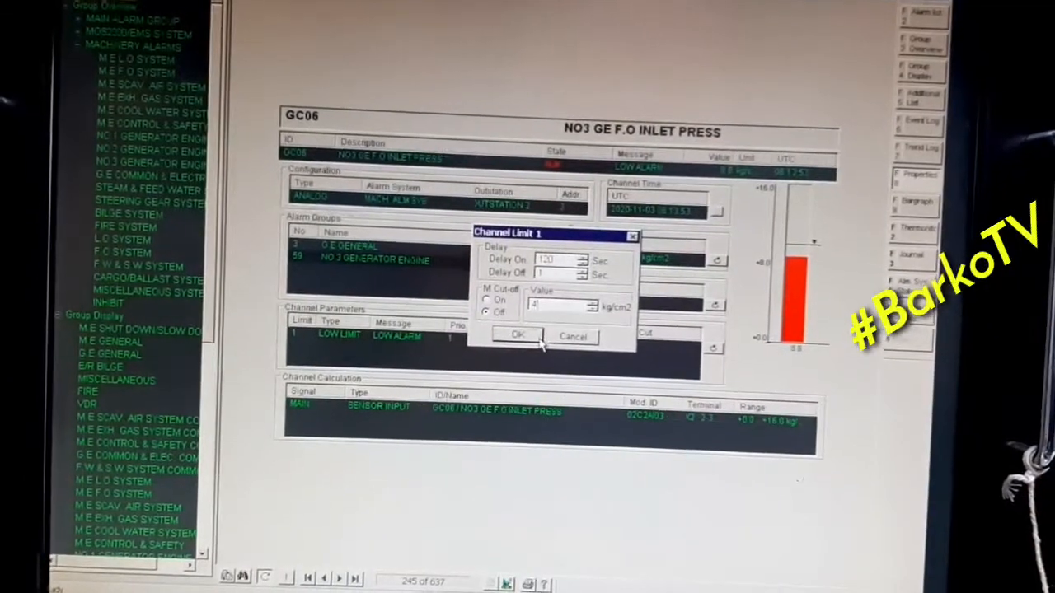
pyautogui.click(518, 336)
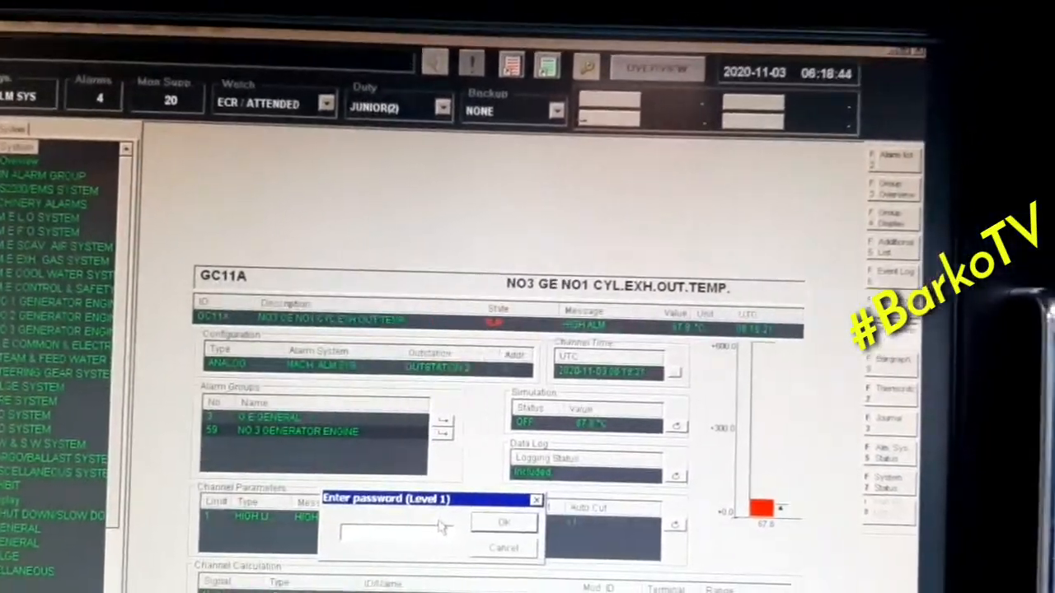
# Enter the level 1 password for the GC11A cylinder 1 exhaust outlet temperature channel.
pyautogui.write('**')
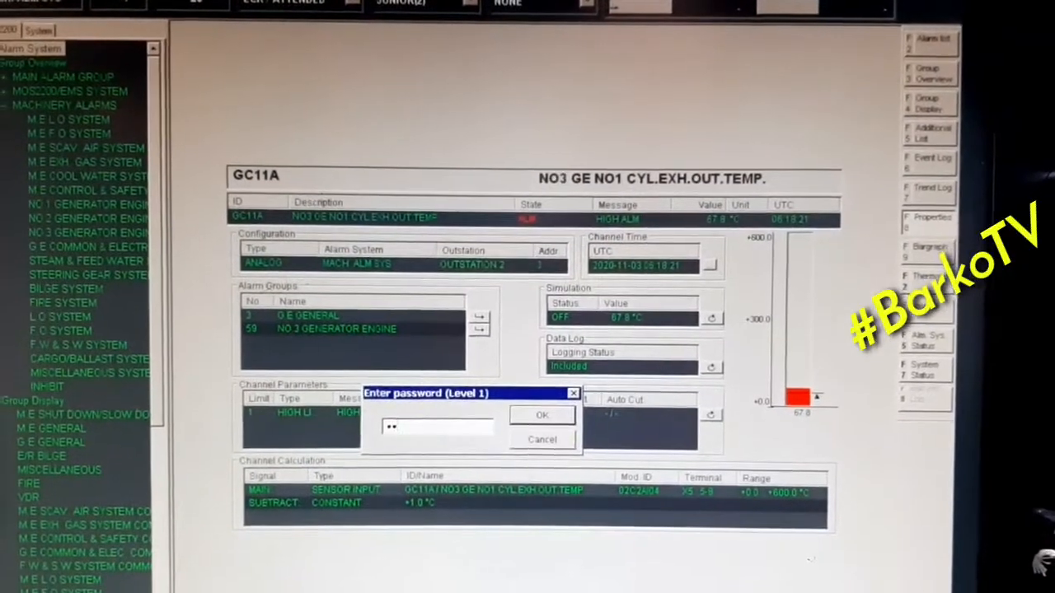
# Unlock with the level 1 password, accept the exhaust temperature limit settings, and go to Maintenance.
pyautogui.click(541, 415)
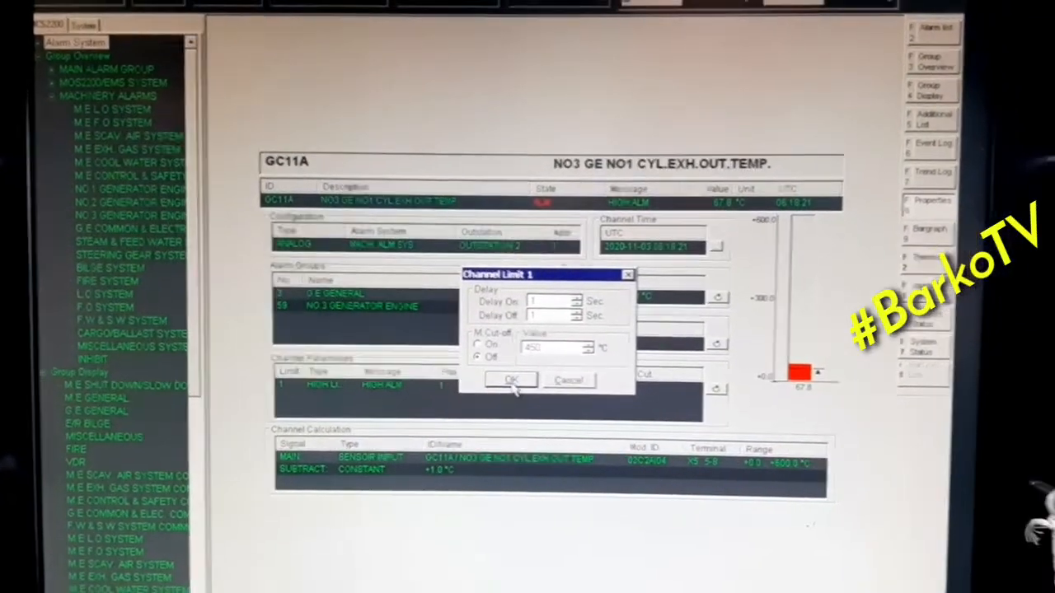
pyautogui.click(511, 379)
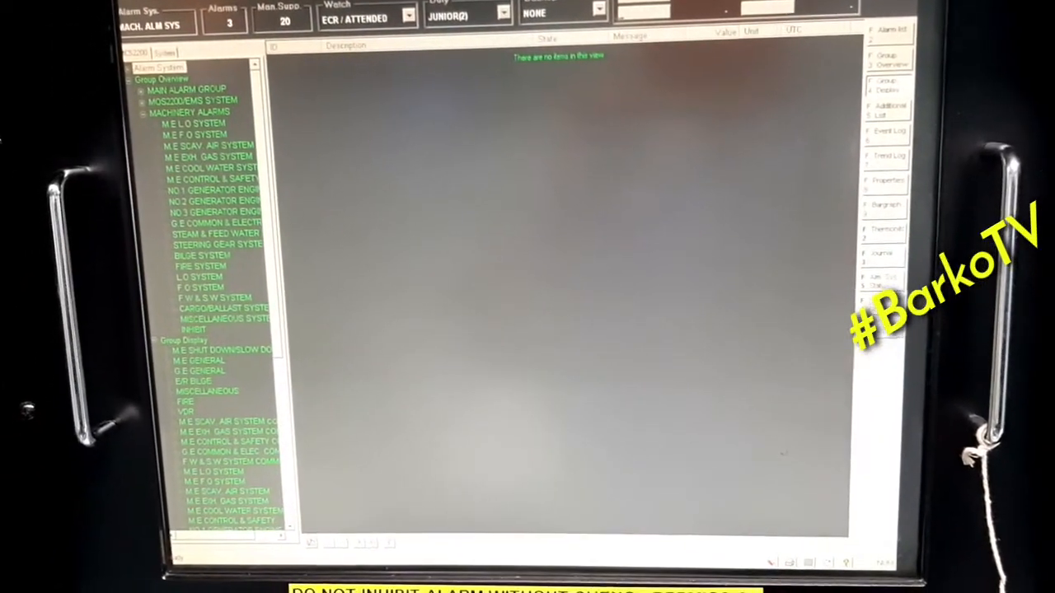
pyautogui.click(124, 7)
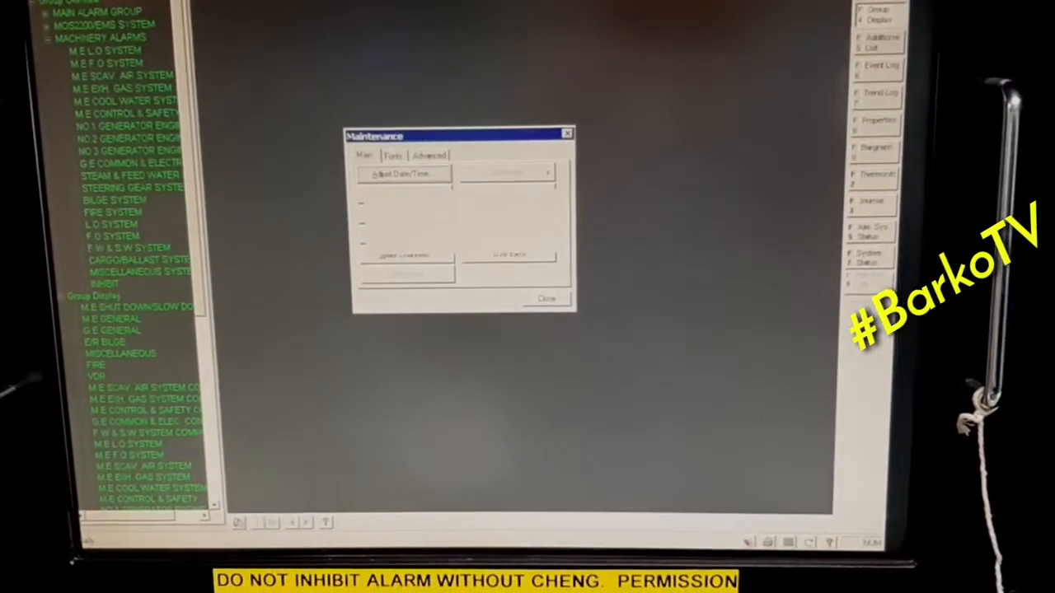
pyautogui.click(403, 175)
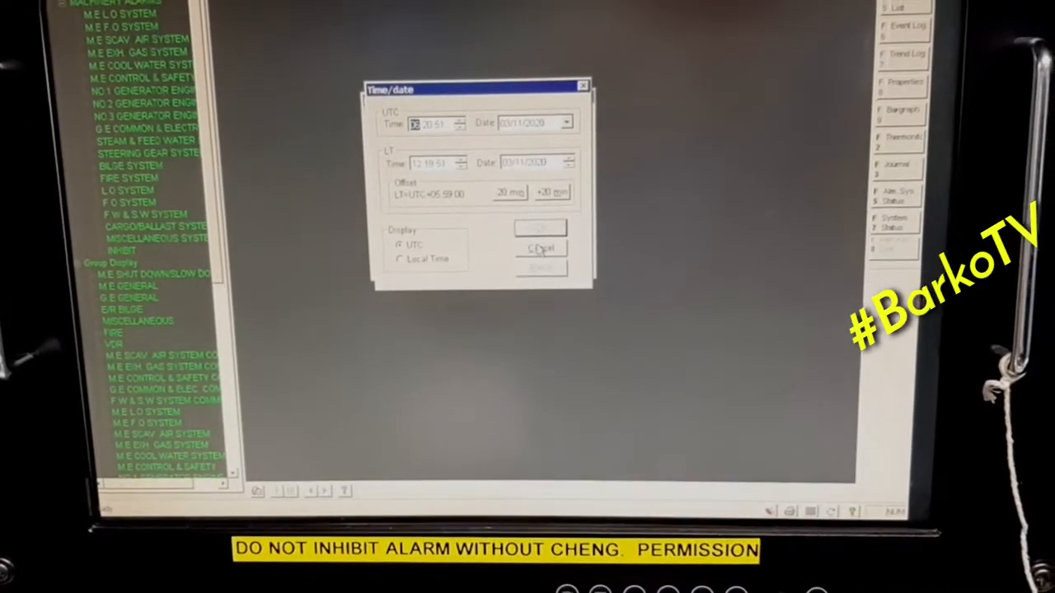
pyautogui.click(540, 249)
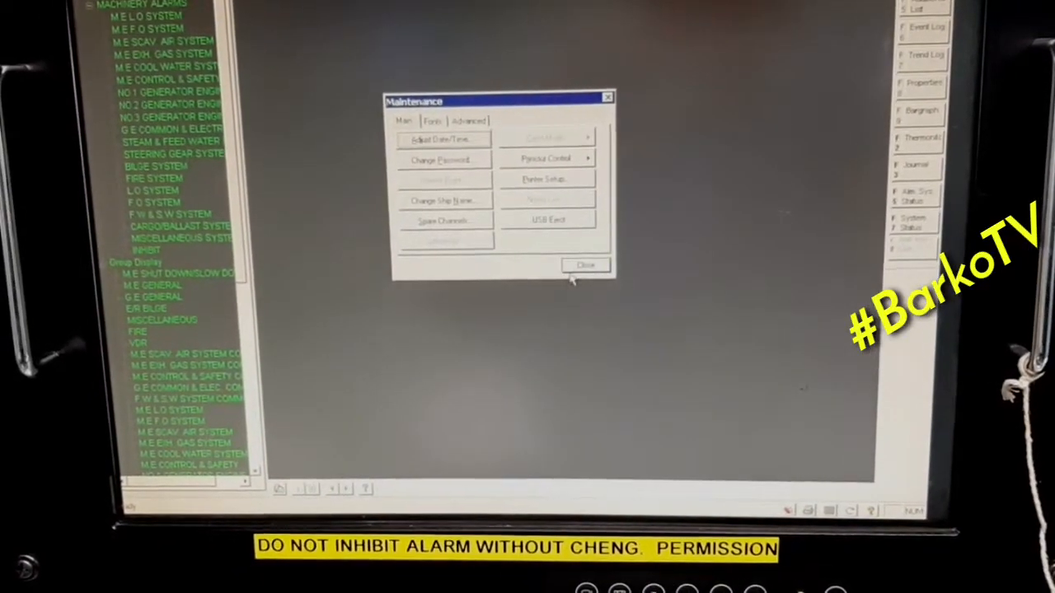
pyautogui.click(587, 265)
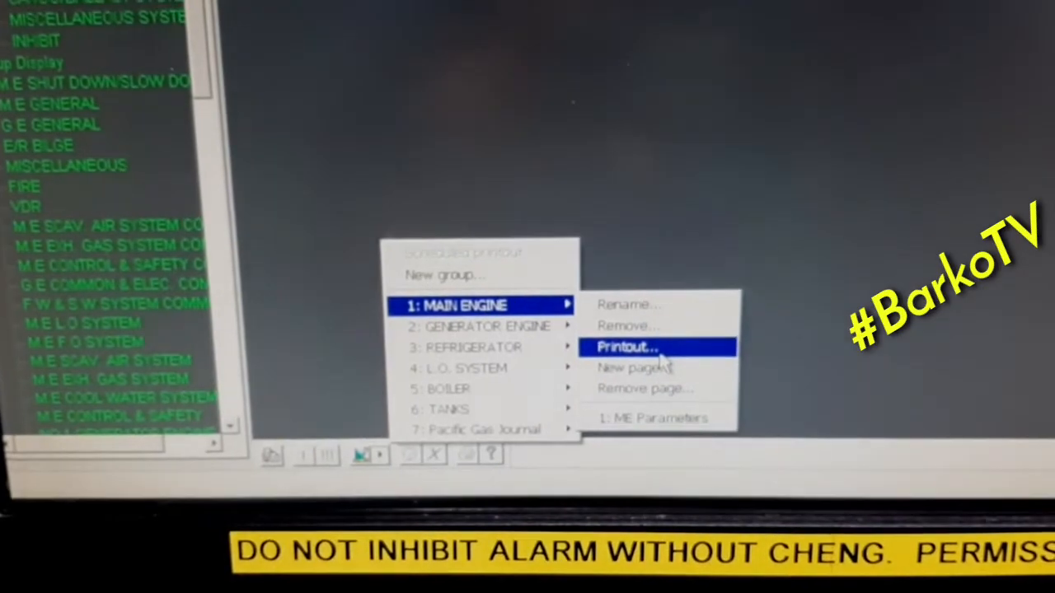
# Enable the MAIN ENGINE printout schedule with a daily 08:00:00 UTC printout.
pyautogui.click(626, 346)
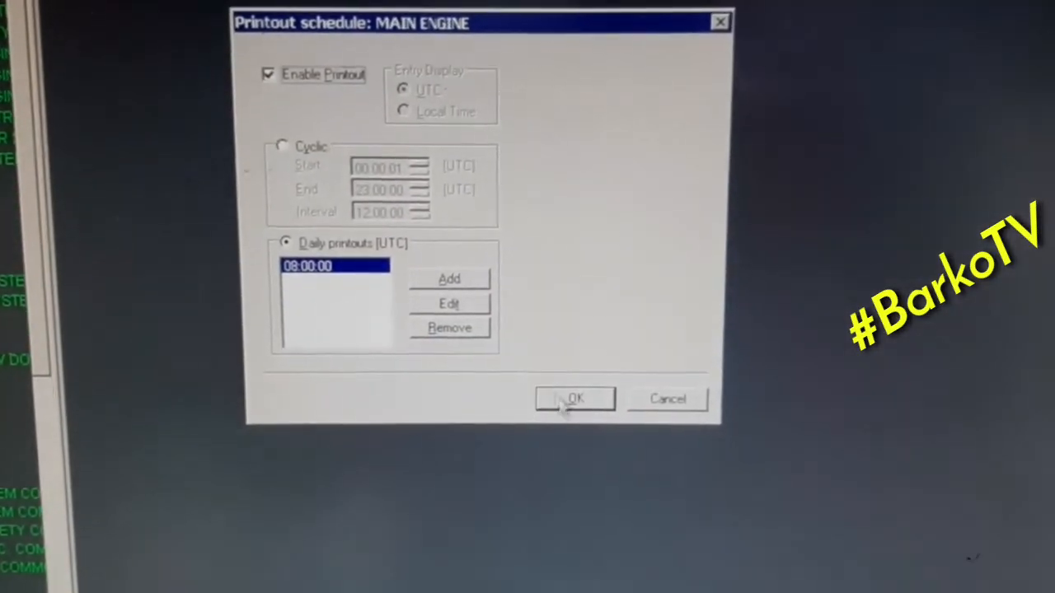
pyautogui.click(573, 397)
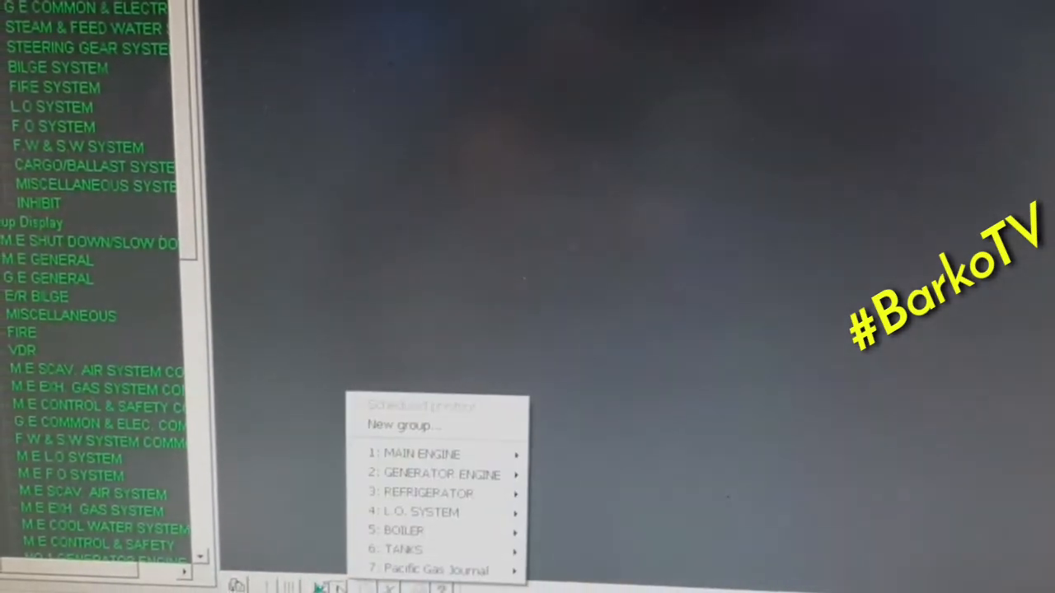
# Display the MAIN ENGINE group's ME Parameters page listing live main engine temperatures.
pyautogui.click(420, 453)
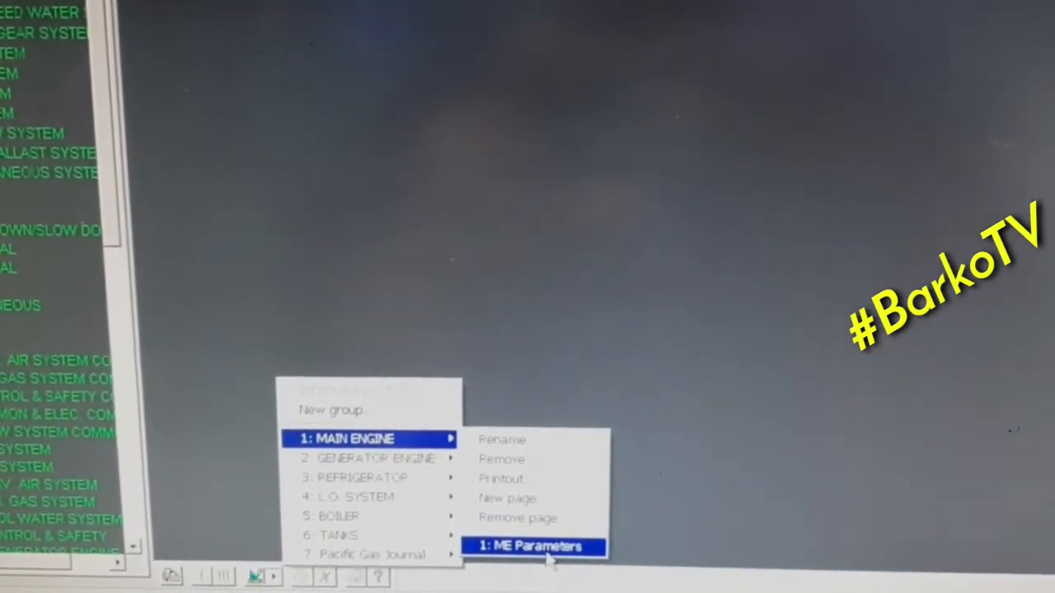
pyautogui.click(534, 547)
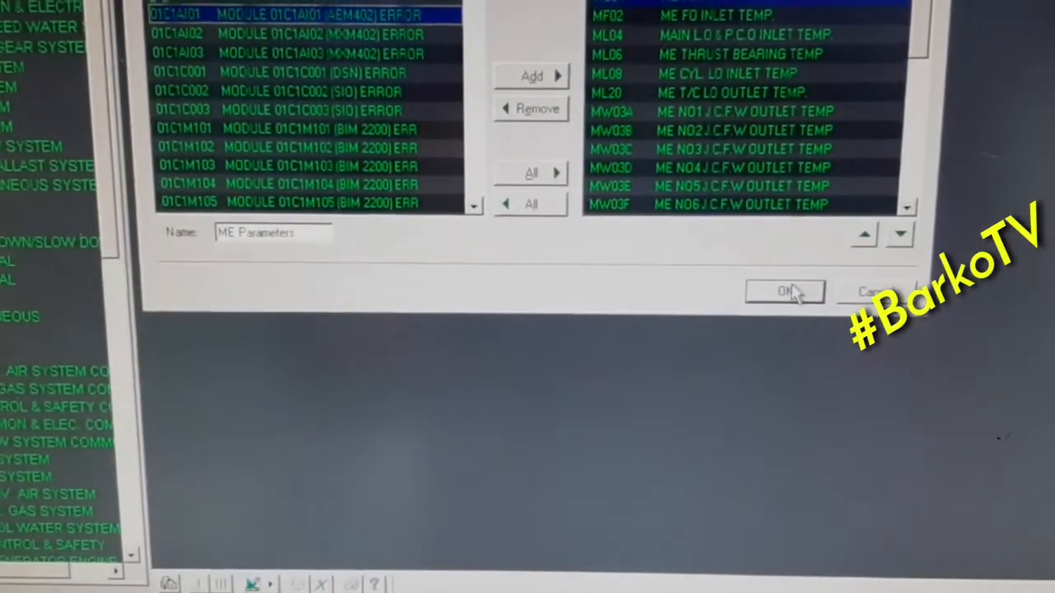
pyautogui.click(783, 292)
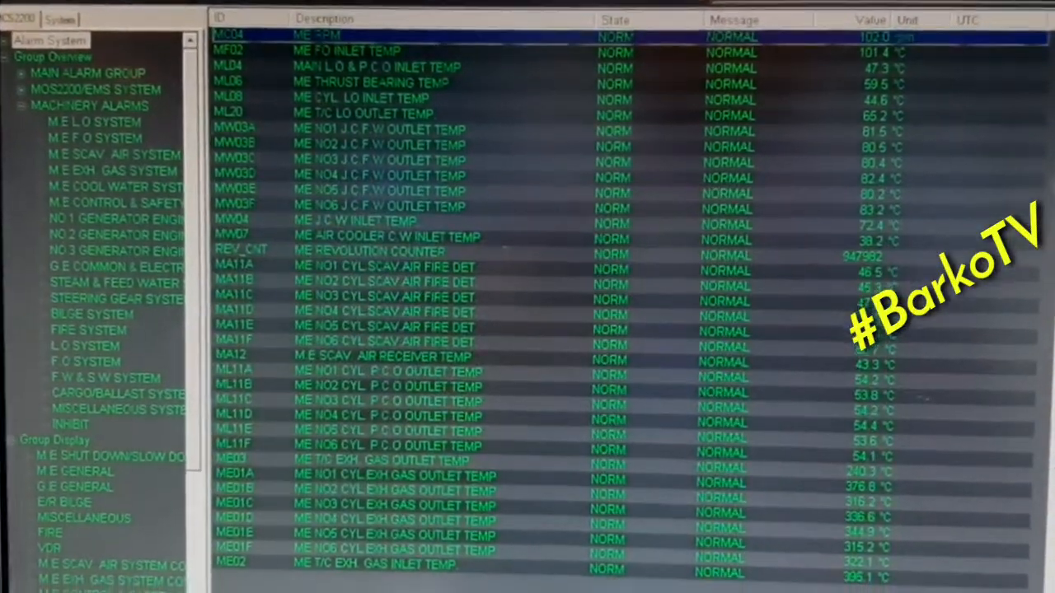
pyautogui.scroll(-3)
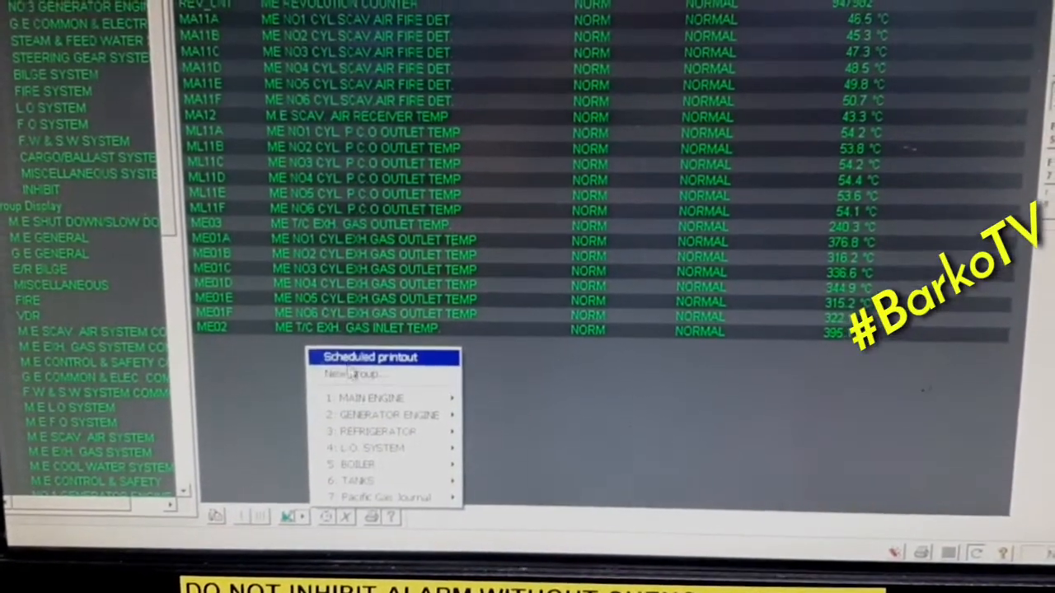
# Turn on Scheduled printout, acknowledge the confirmation and verify the tick in the group menu.
pyautogui.click(376, 355)
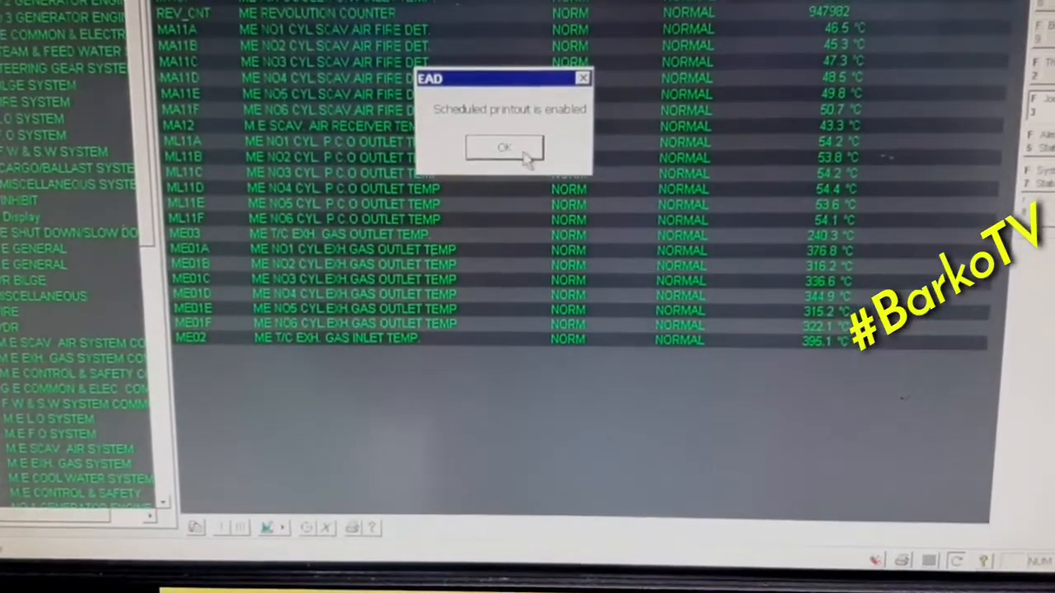
pyautogui.click(505, 149)
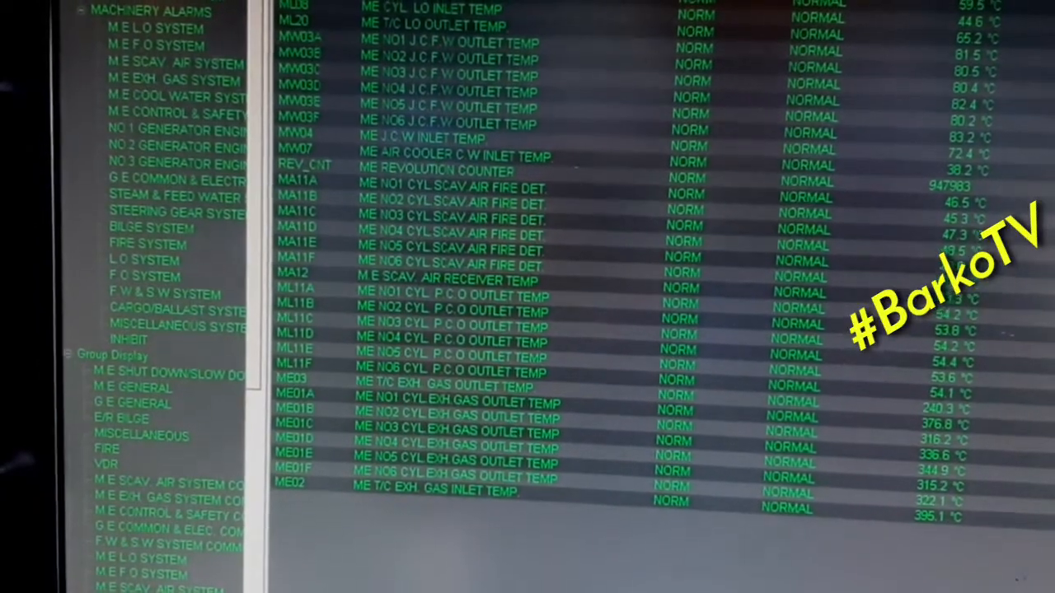
pyautogui.click(189, 6)
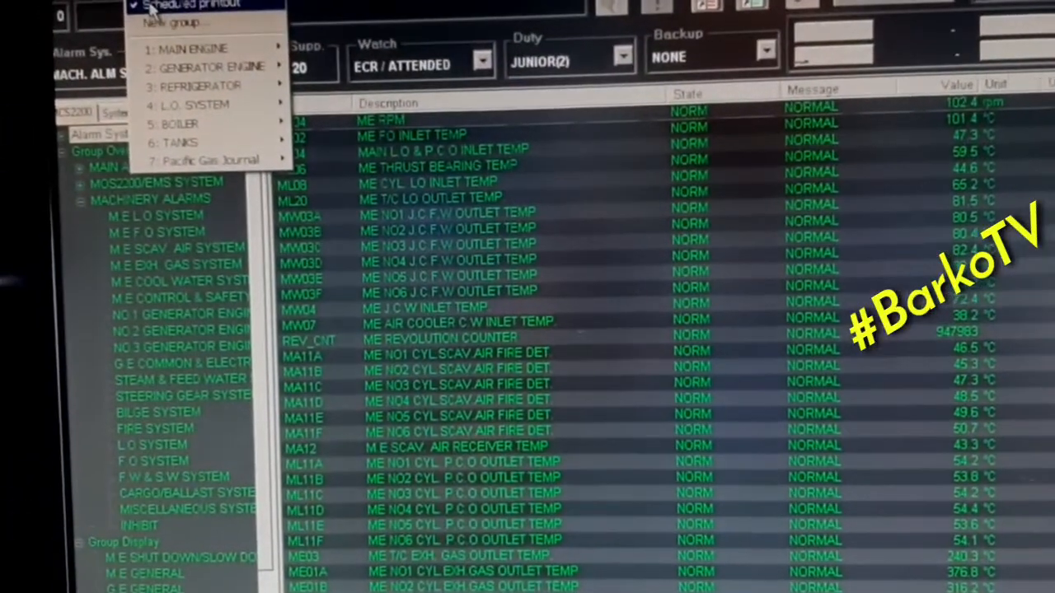